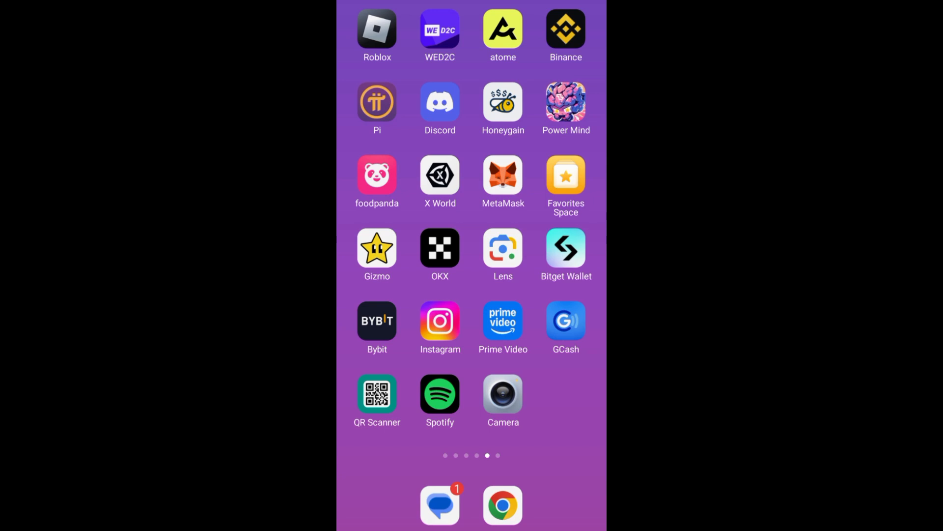
- Launch MetaMask and skip account security by acknowledging 'I understand' and choosing Skip
left_click(503, 175)
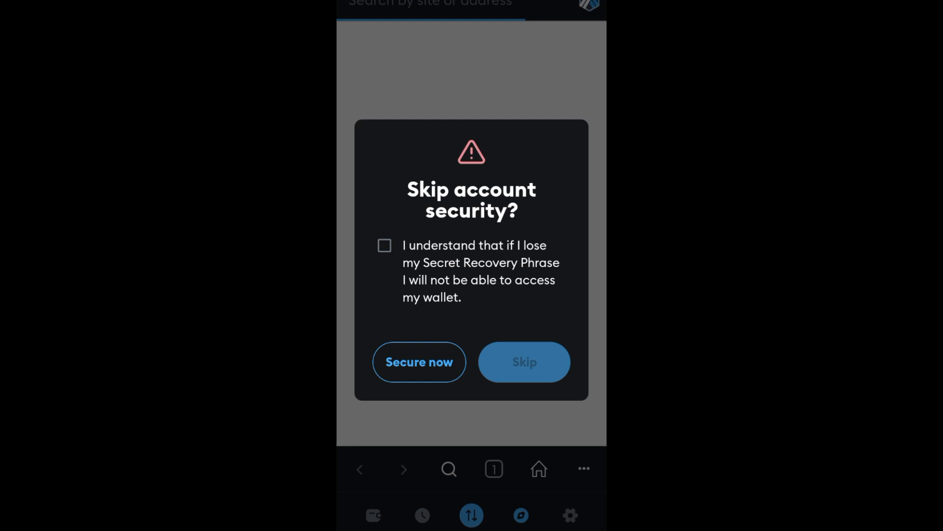
left_click(384, 245)
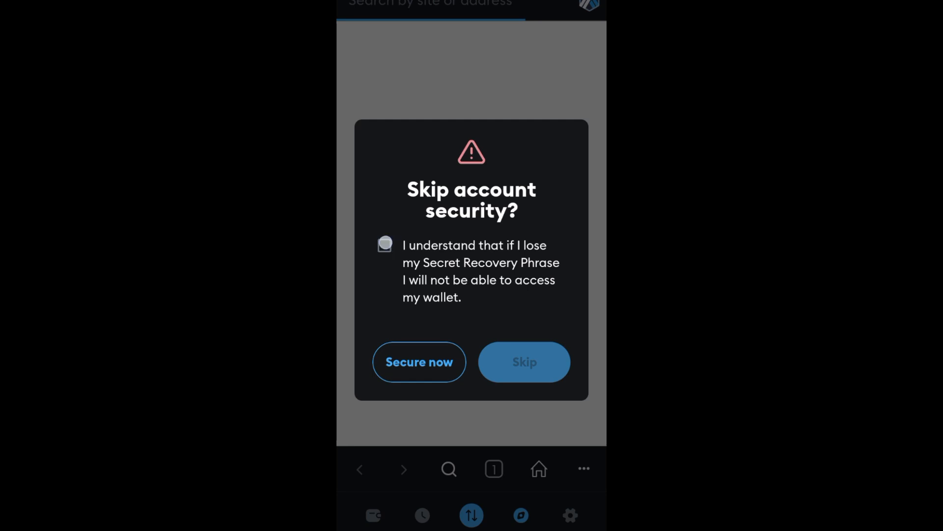
left_click(524, 361)
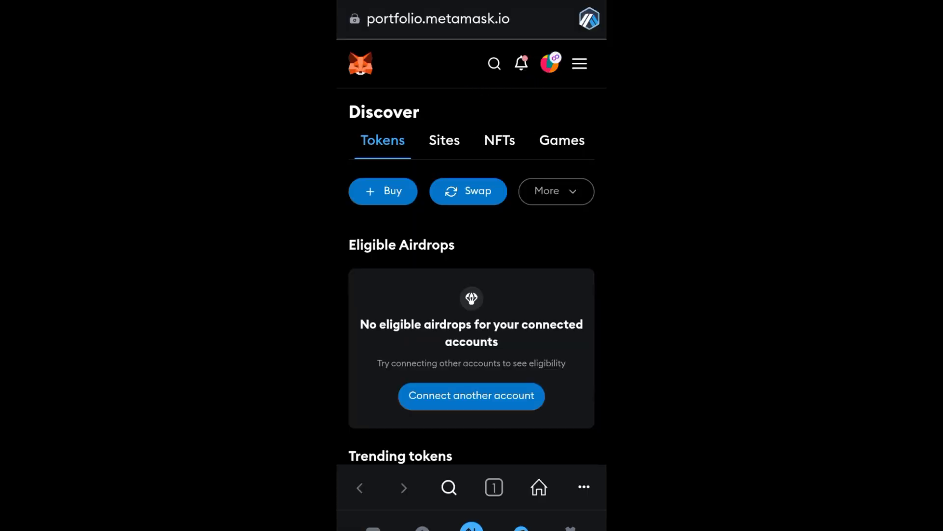
- Search Google for 'coredao' in the MetaMask in-app browser
scroll("down", 3)
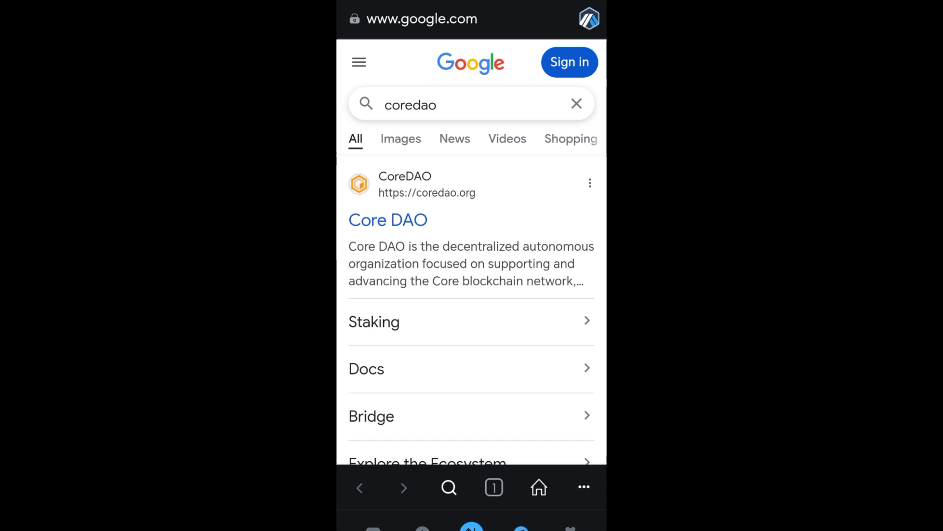
- Open the Core DAO website from the top search result
left_click(387, 219)
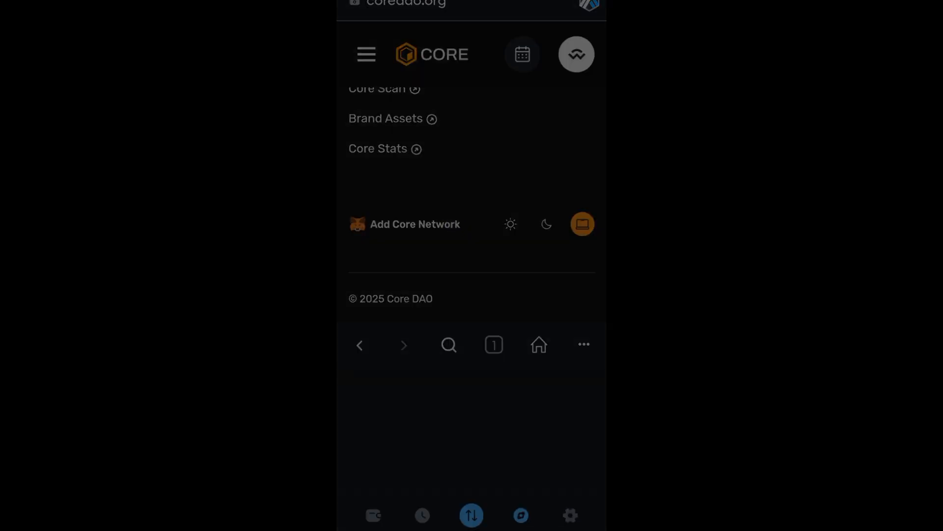
- Request adding the Core Dao network from coredao.org's Add Core Network link
left_click(414, 224)
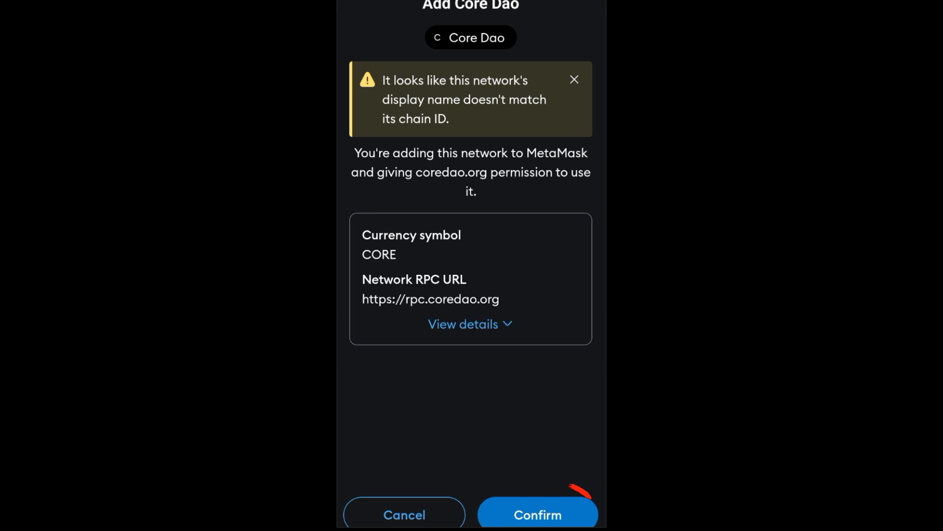
left_click(537, 514)
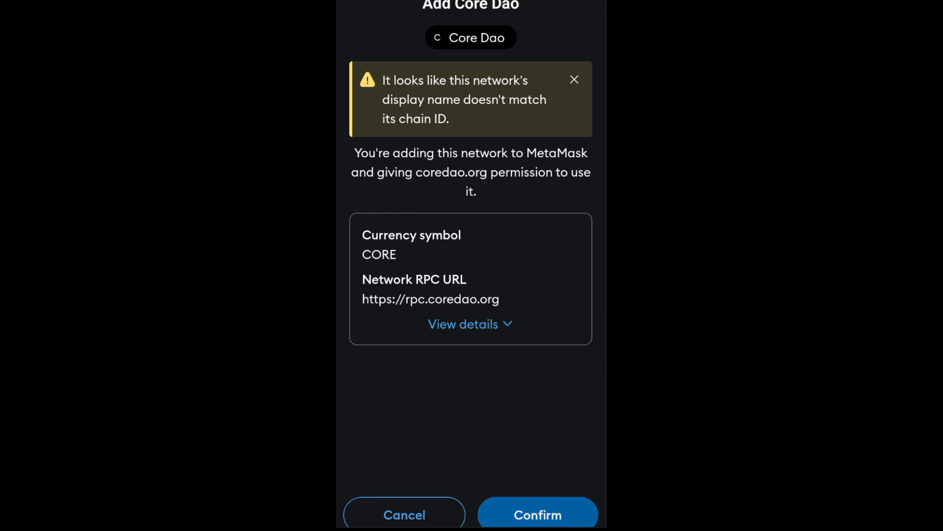
- Confirm adding Core Dao, dismiss the network-switch notice and show the CORE token
left_click(536, 514)
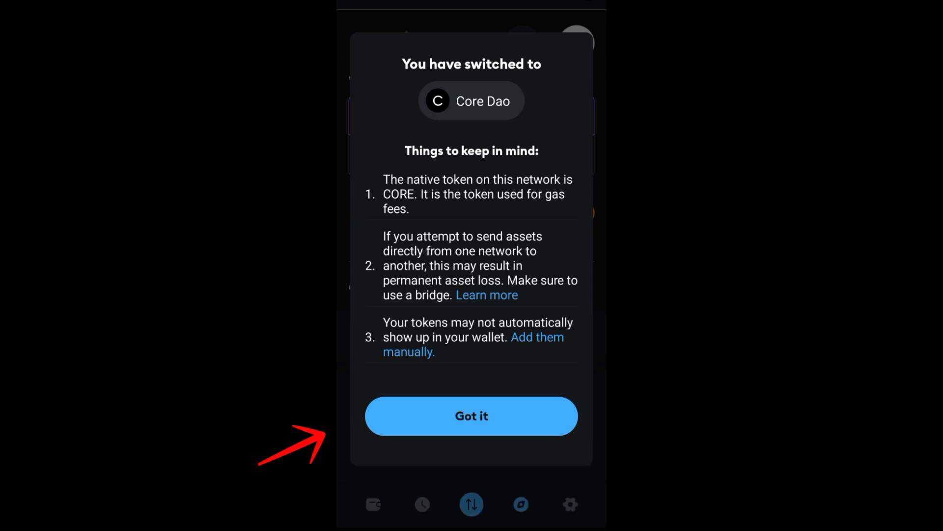
left_click(471, 415)
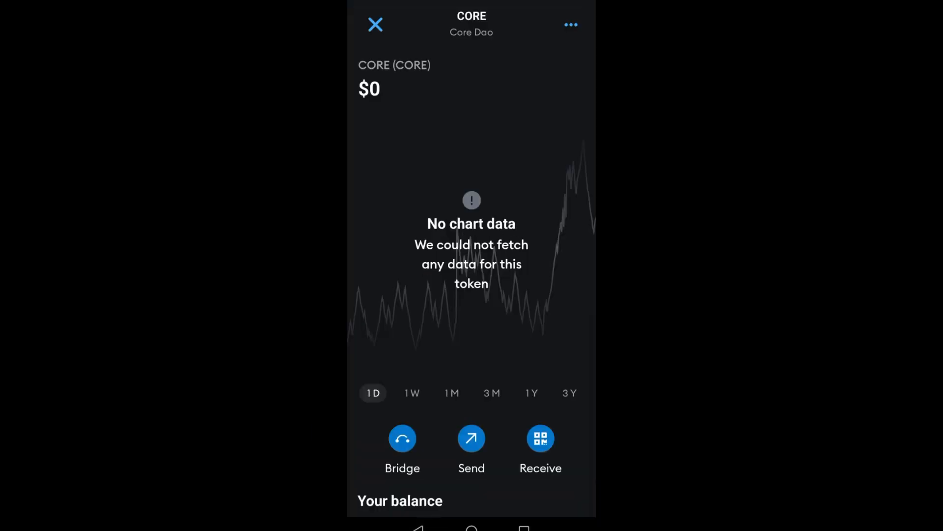